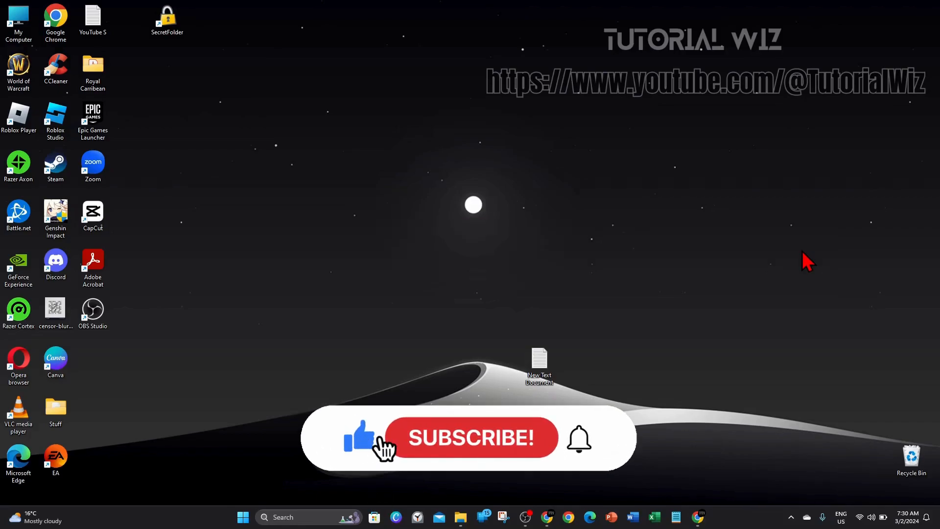
Bring up Chrome with the Pandora homepage and show the signed-in account's options
click(471, 437)
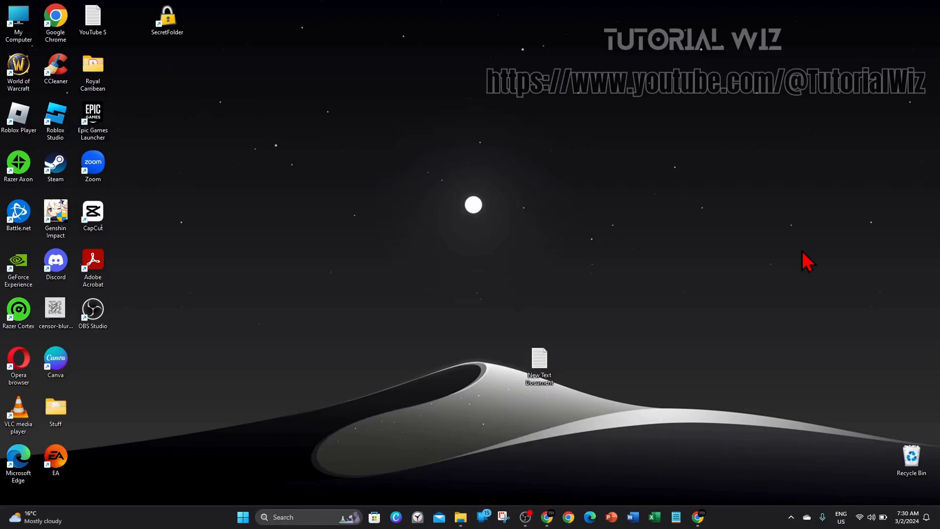
mouse_move(830, 275)
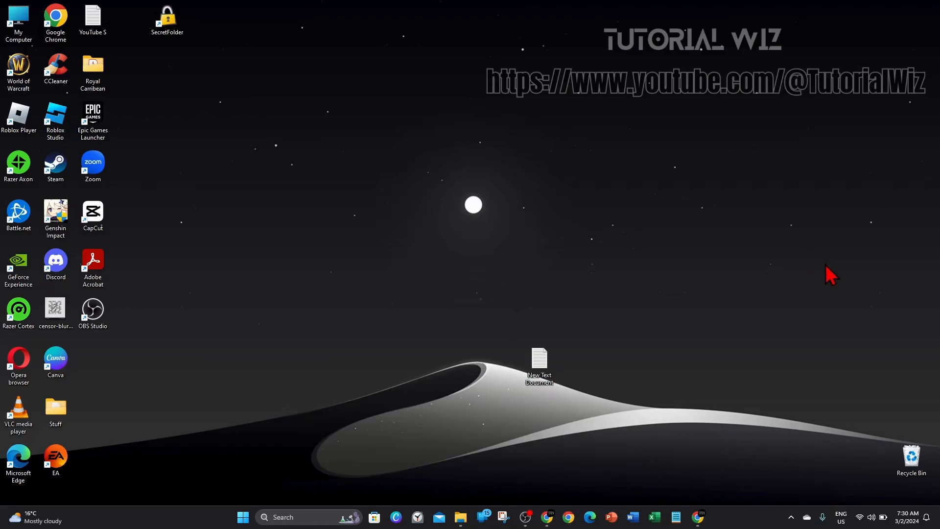
mouse_move(806, 375)
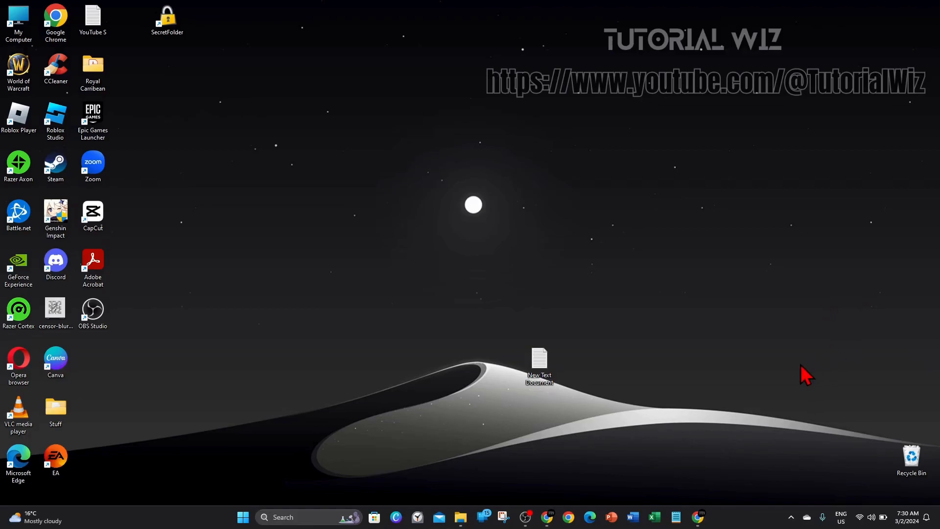
click(697, 516)
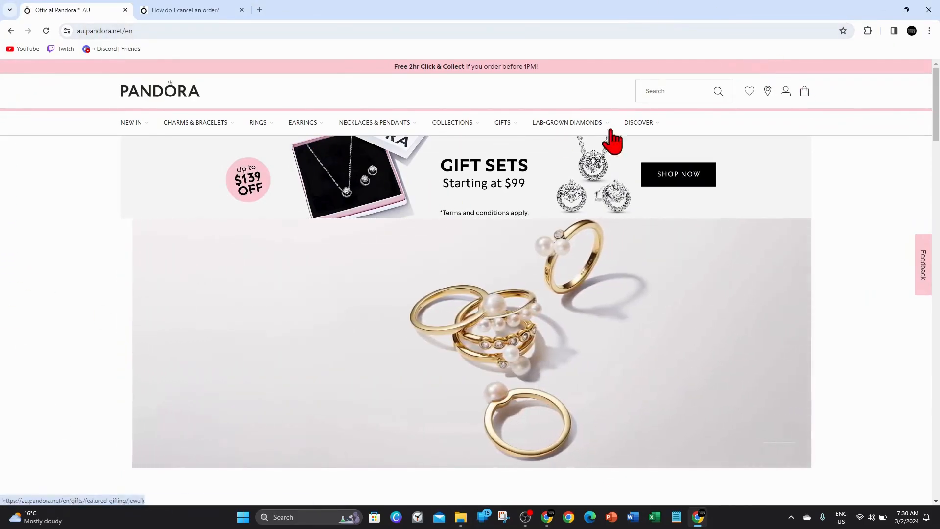
click(786, 91)
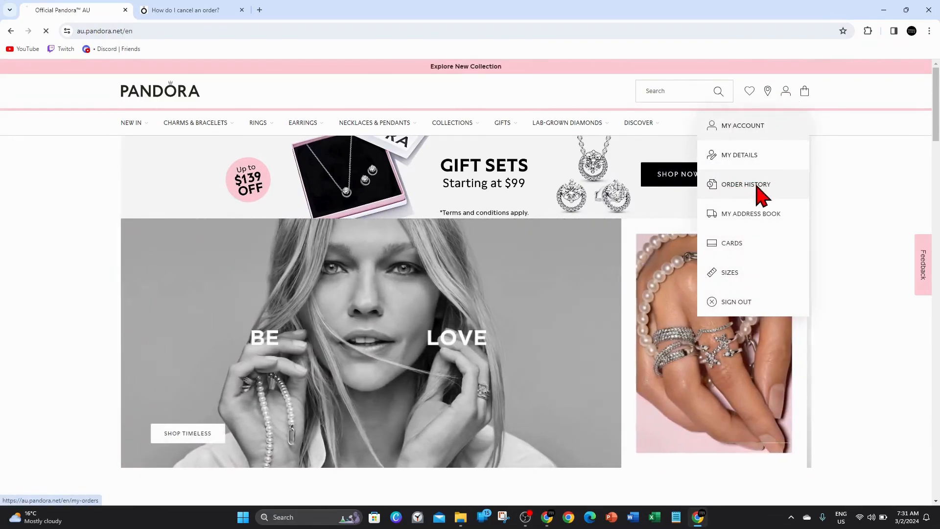
Go to Order History and reveal the 'No orders are available' message
click(745, 184)
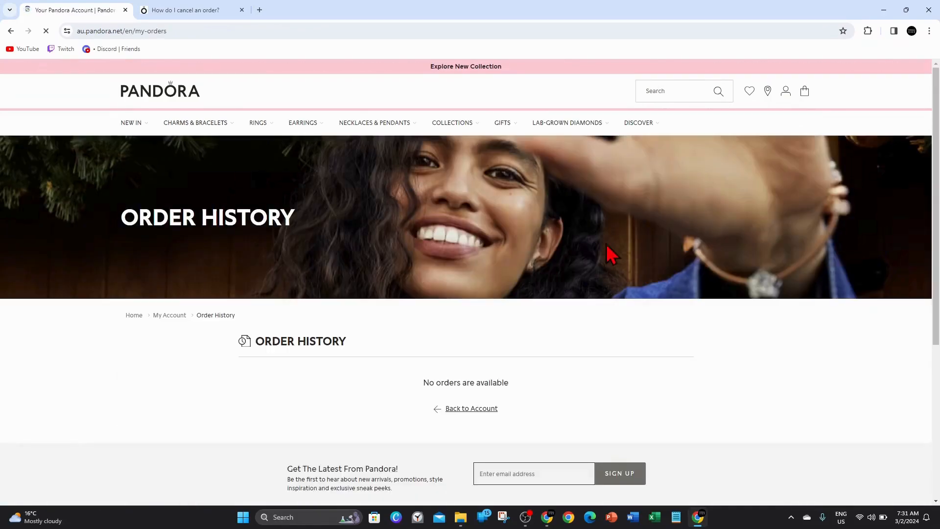
scroll(down, 3)
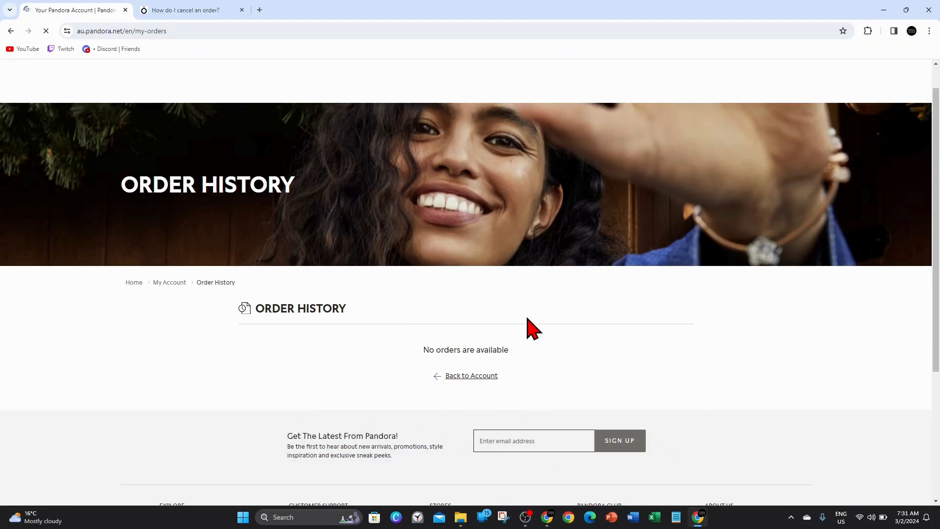
scroll(down, 3)
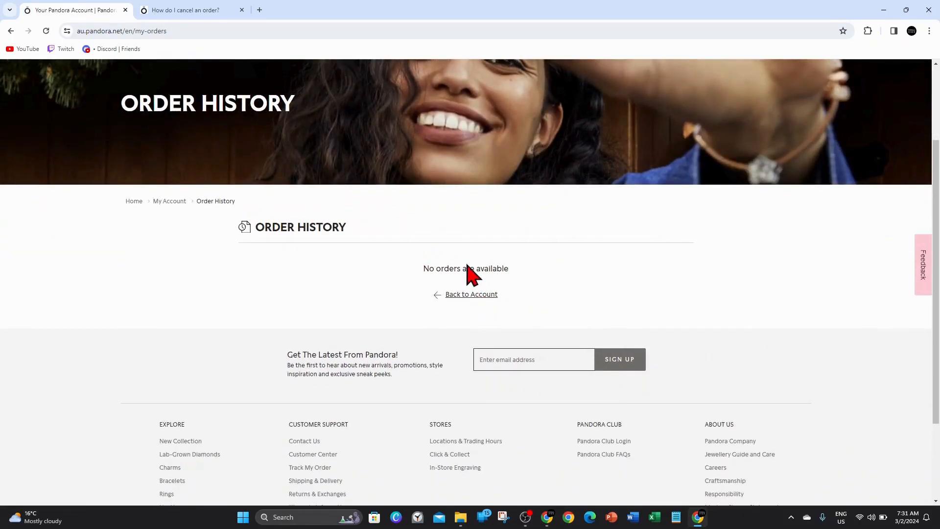
mouse_move(510, 276)
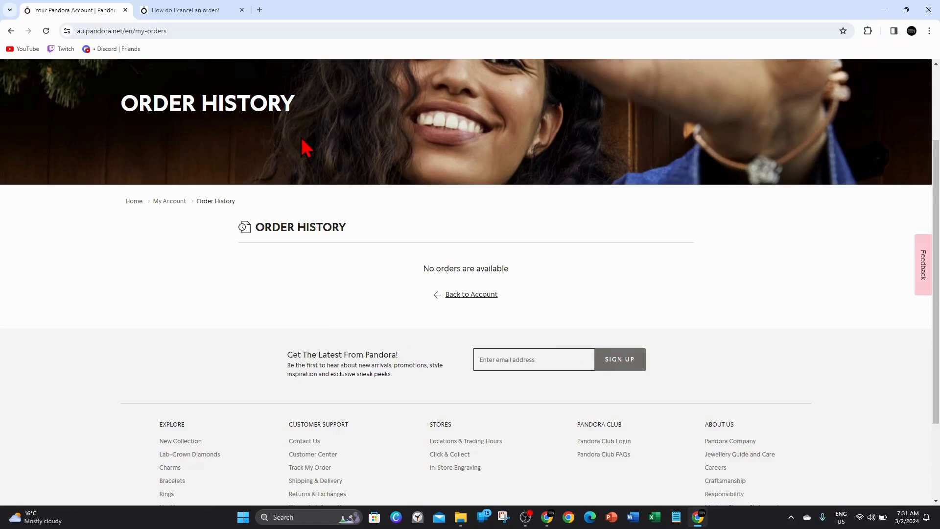
Switch to the 'How do I cancel an order?' customer service article
click(190, 10)
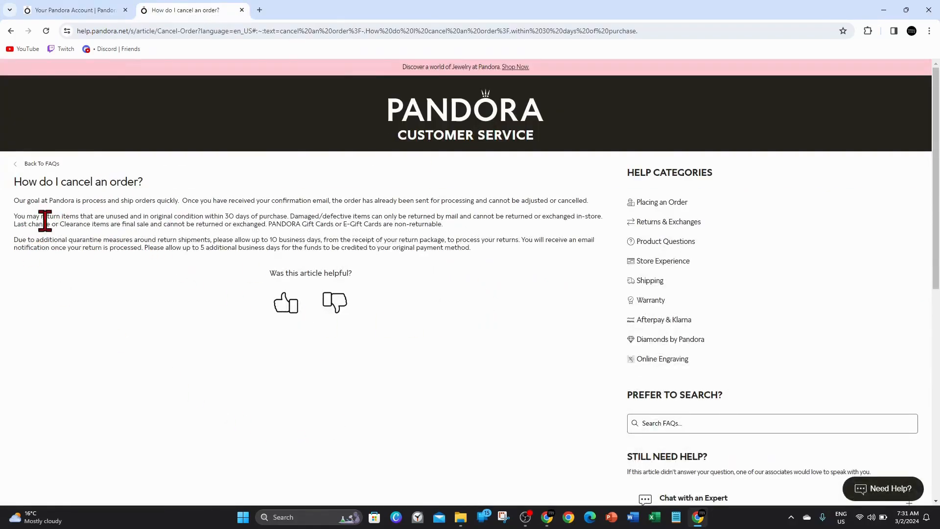
mouse_move(162, 240)
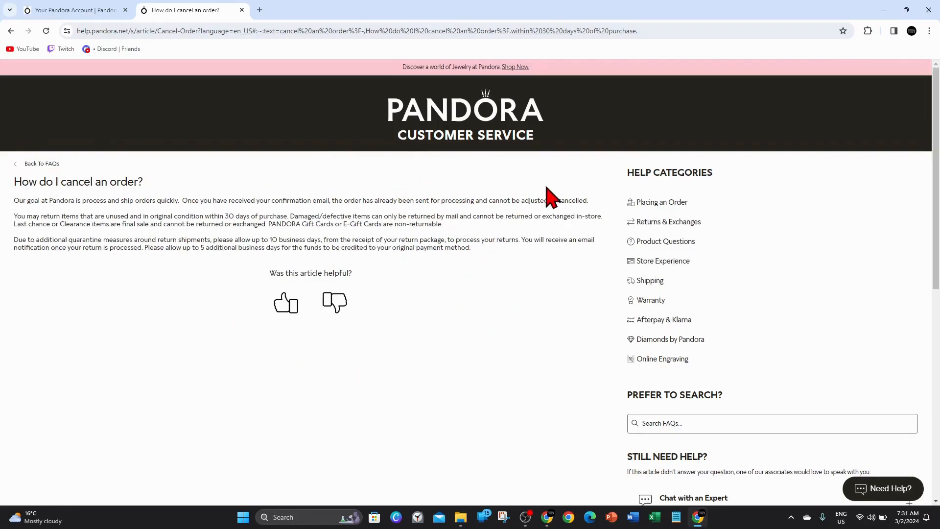
mouse_move(400, 217)
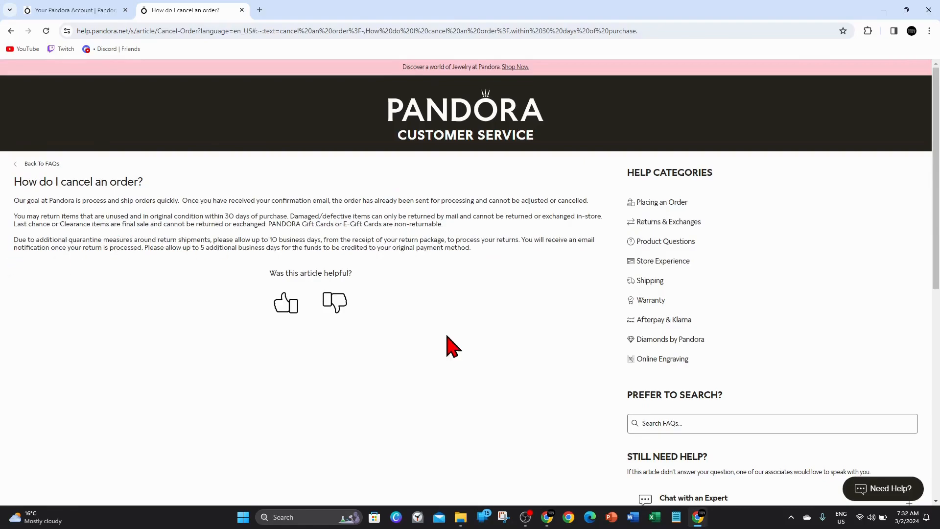
mouse_move(113, 318)
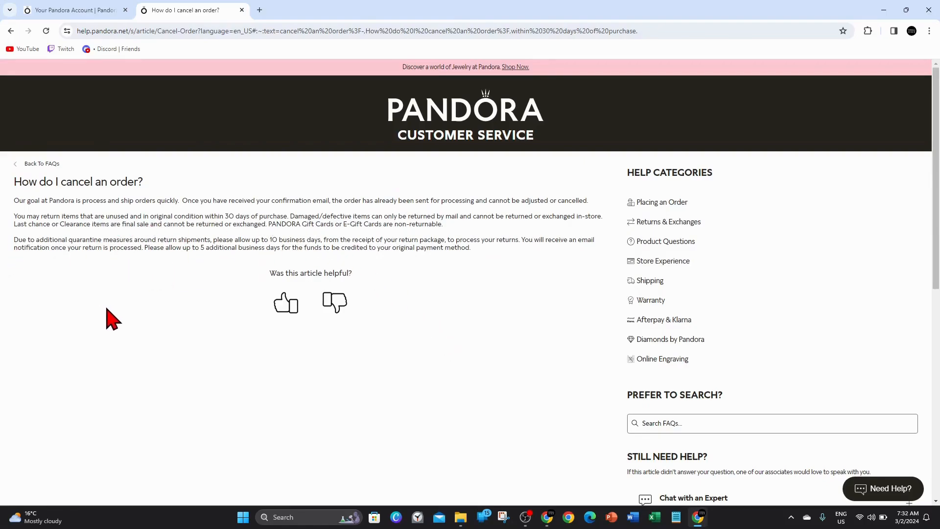
mouse_move(181, 273)
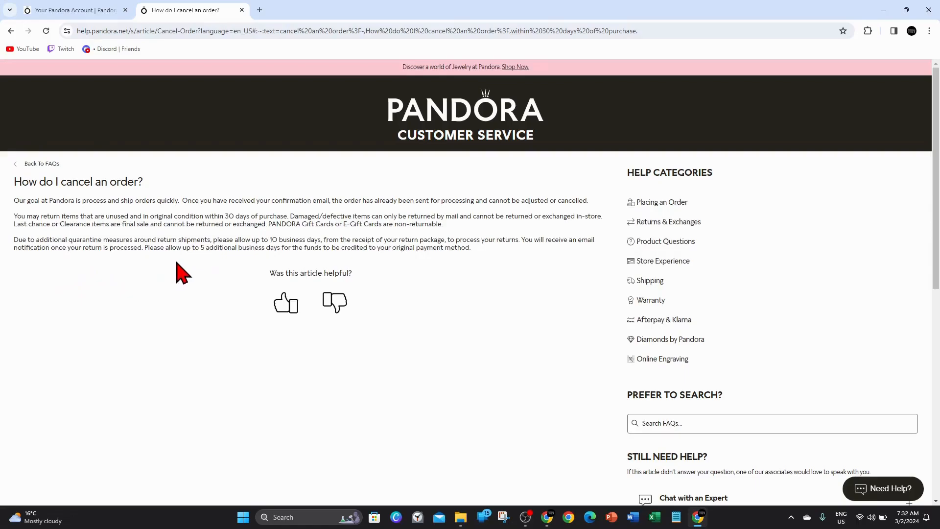
mouse_move(277, 278)
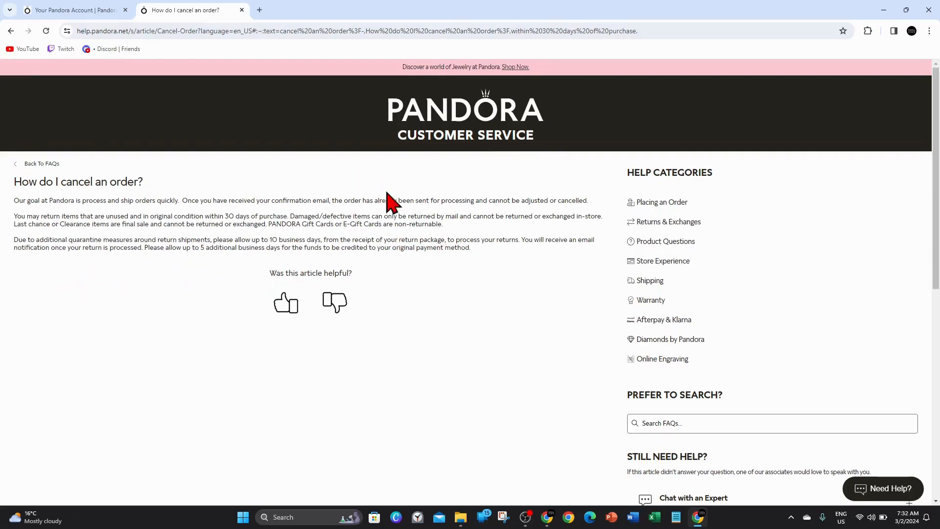
mouse_move(554, 234)
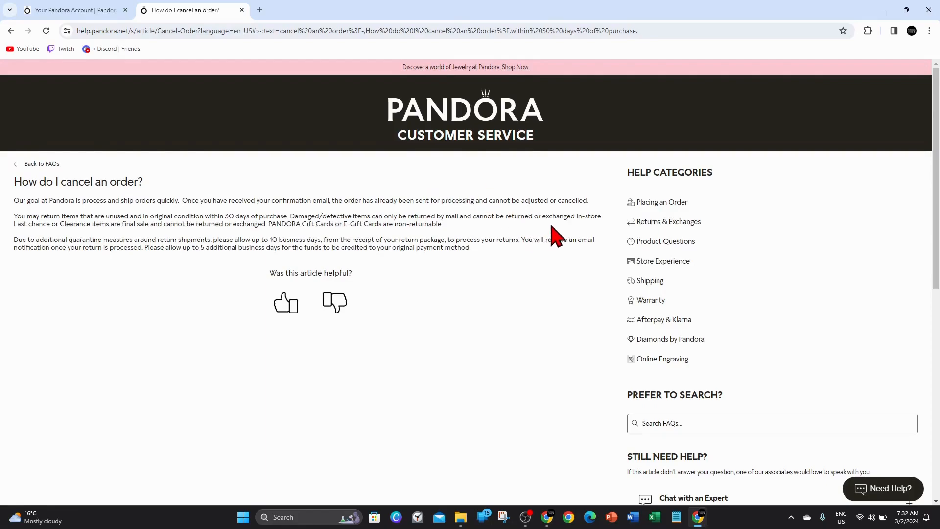
mouse_move(557, 262)
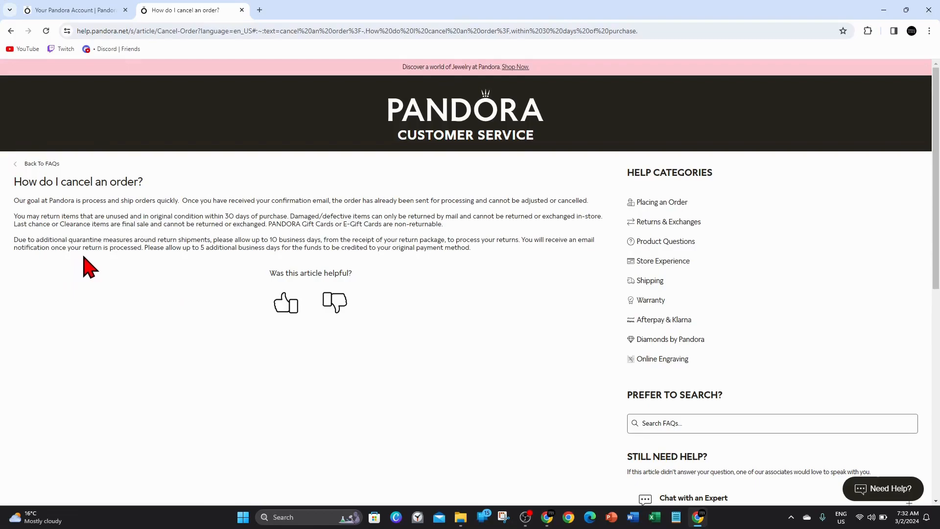
mouse_move(170, 281)
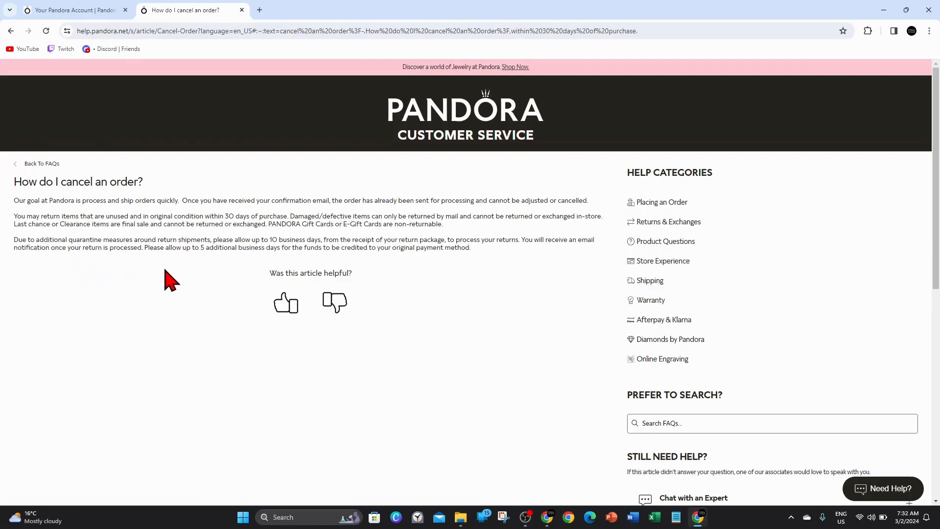
mouse_move(406, 280)
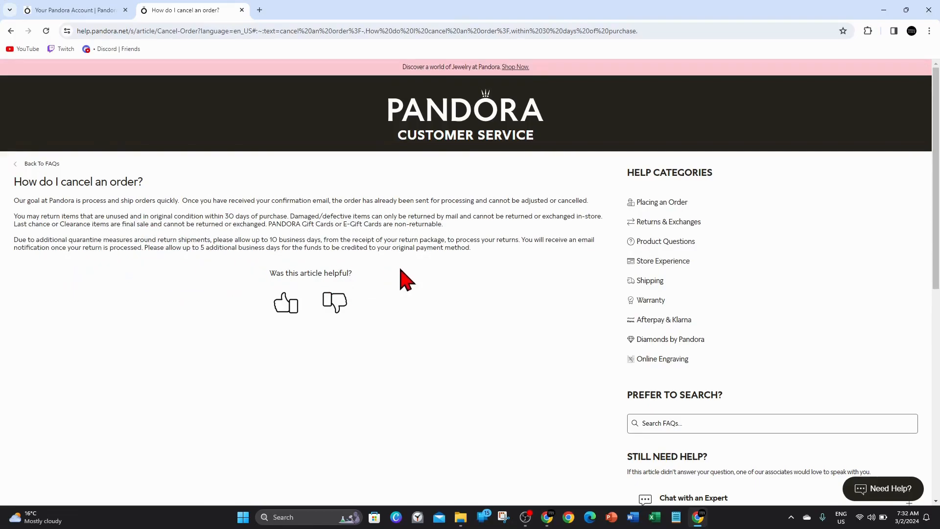
mouse_move(388, 303)
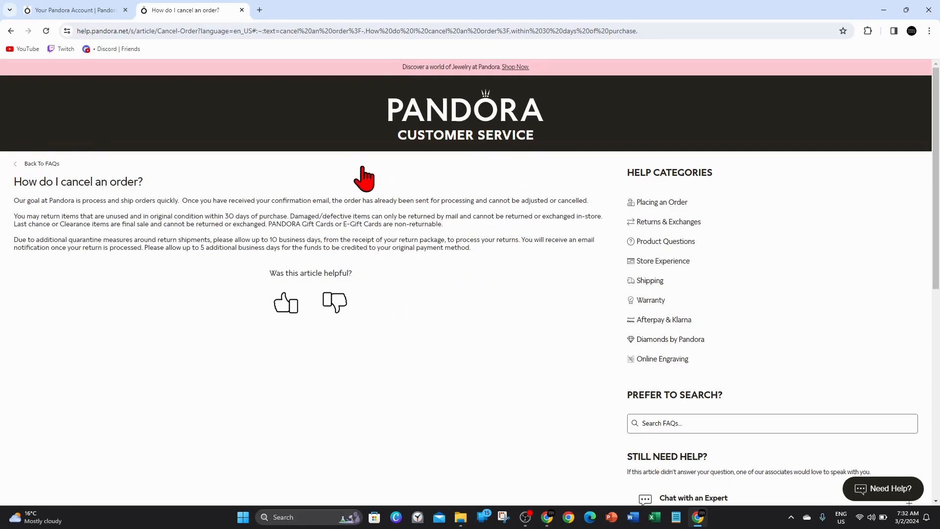
mouse_move(414, 198)
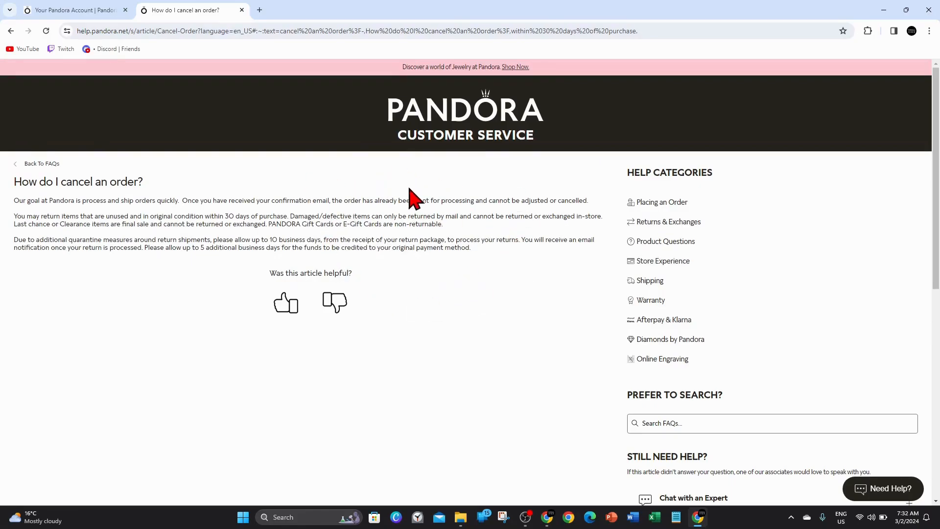
mouse_move(458, 240)
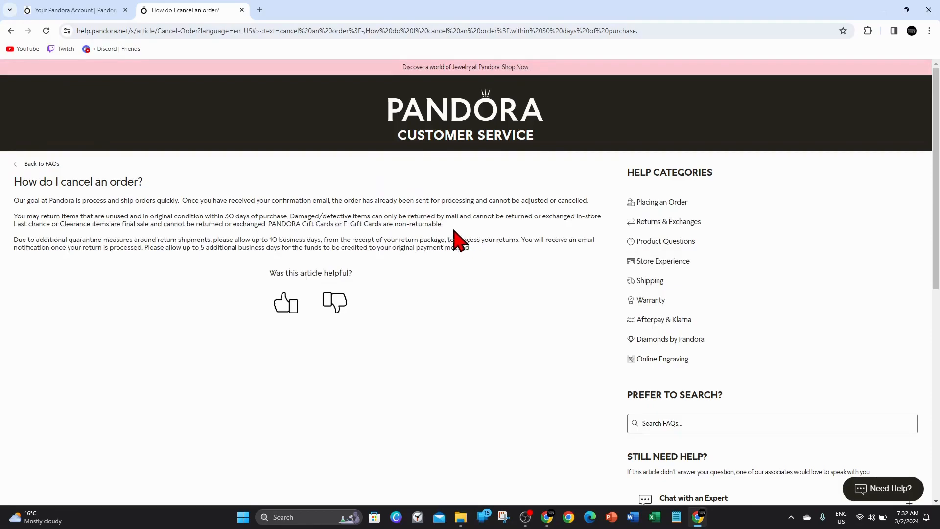
mouse_move(488, 282)
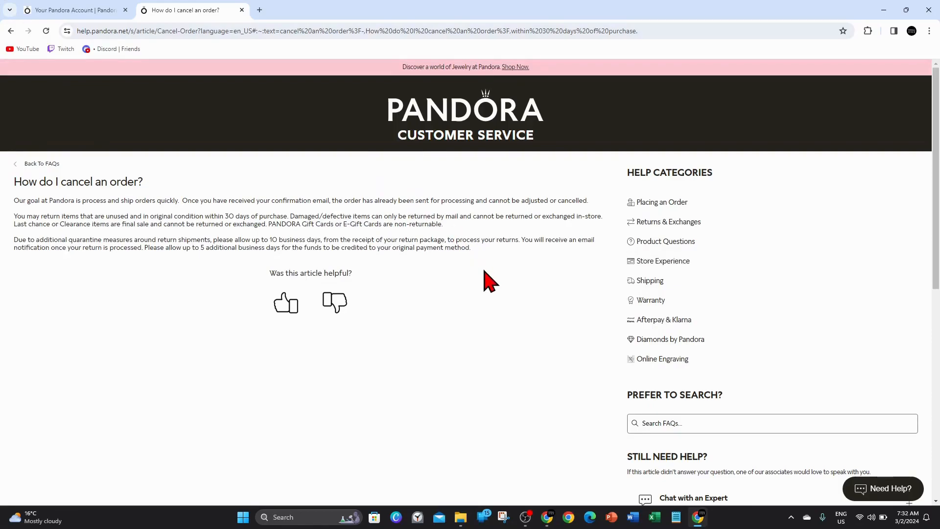